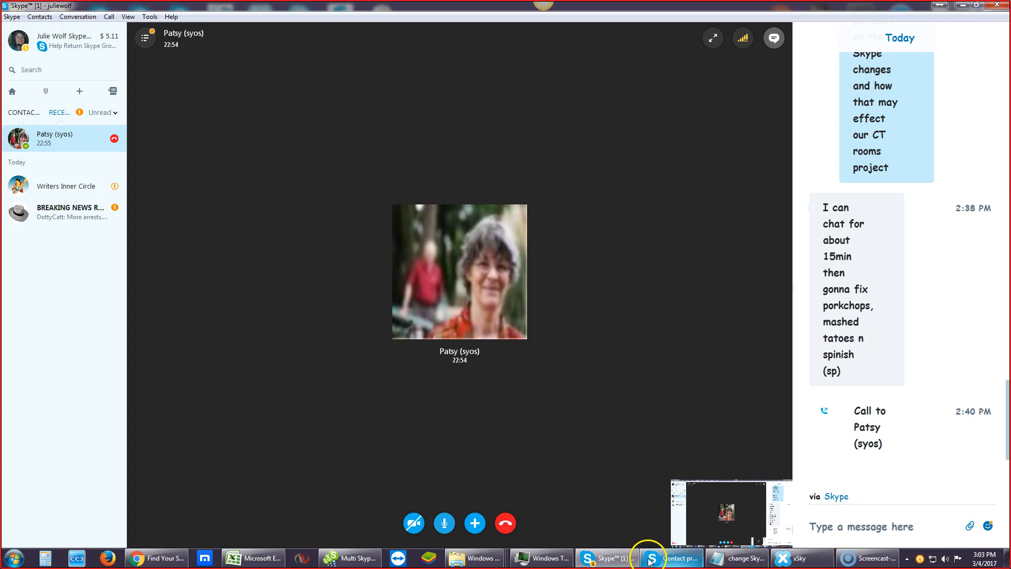
Step: Open the contact's profile window and move it over the chat history on the right
left_click(677, 558)
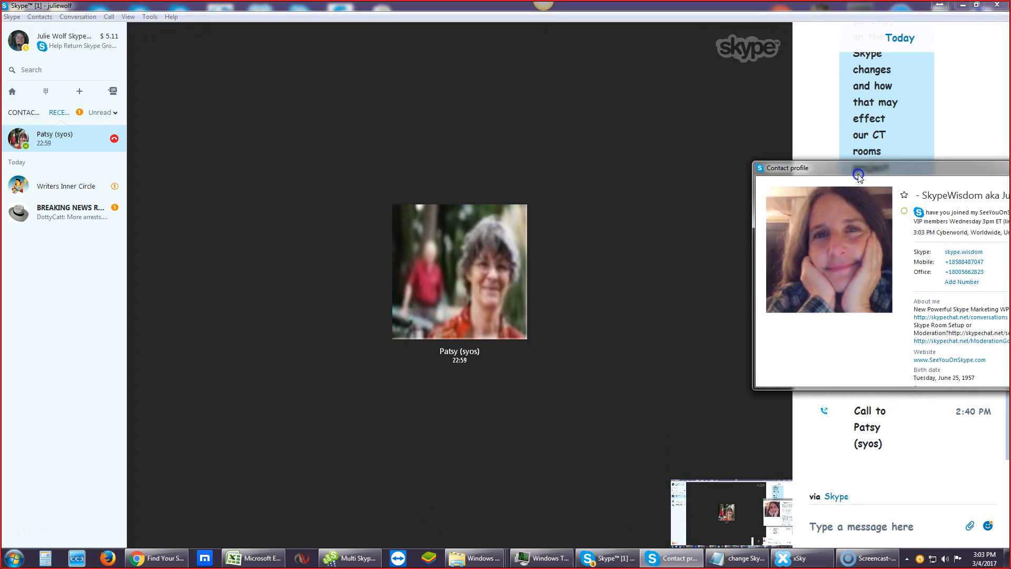
left_click_drag(787, 168, 879, 195)
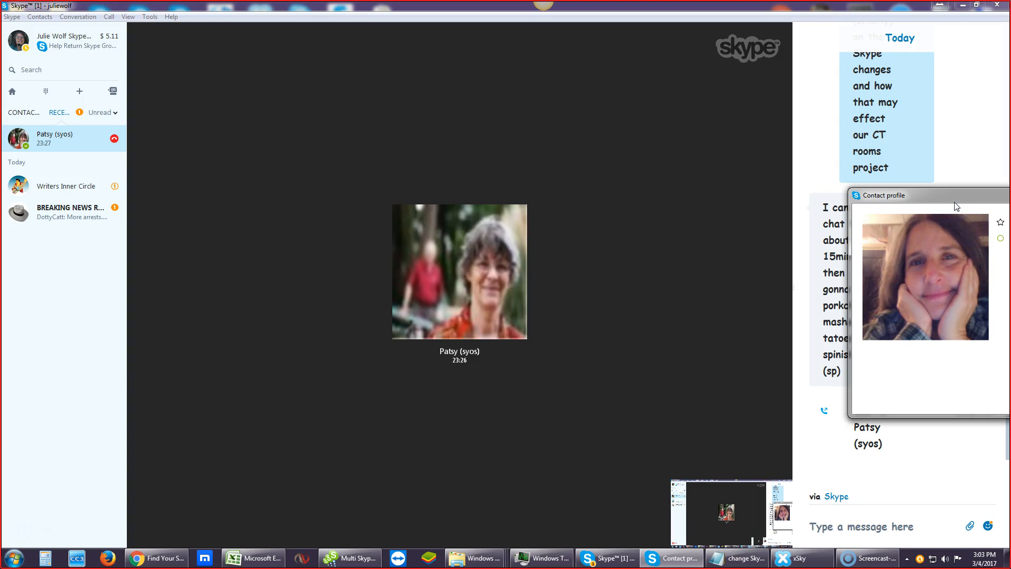
mouse_move(942, 201)
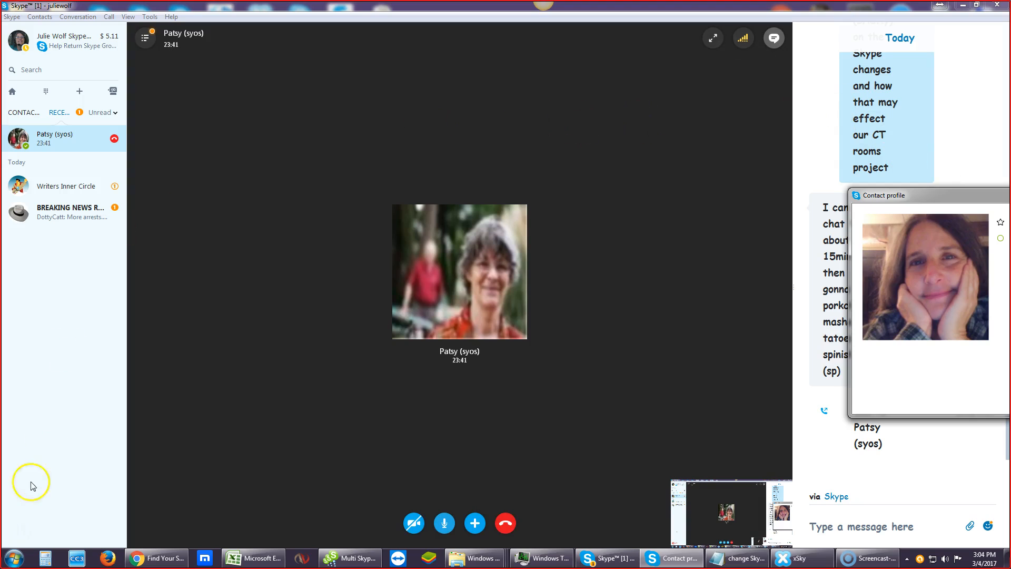
Step: Open the Windows Start menu over the Skype call
left_click(15, 558)
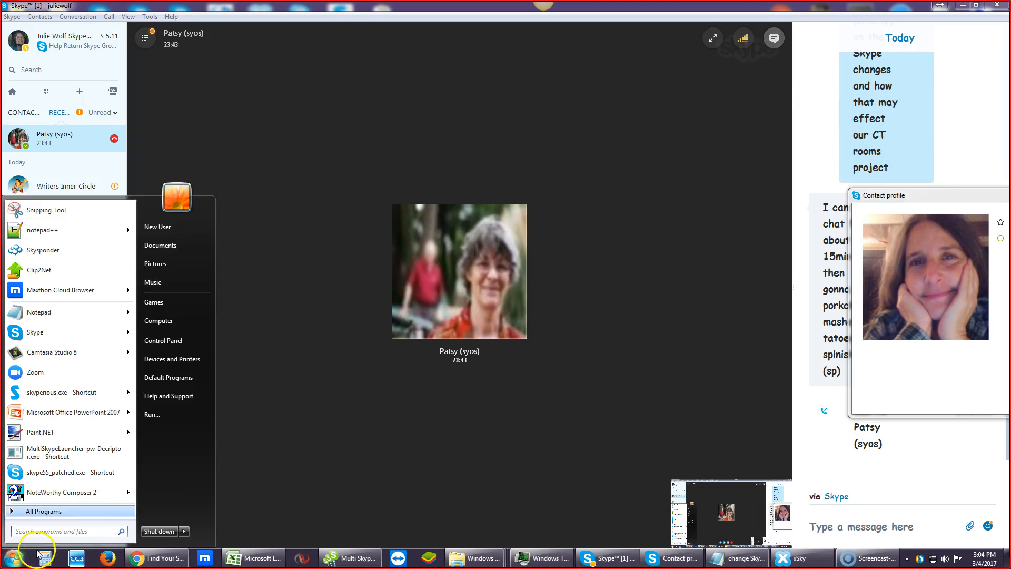
mouse_move(159, 245)
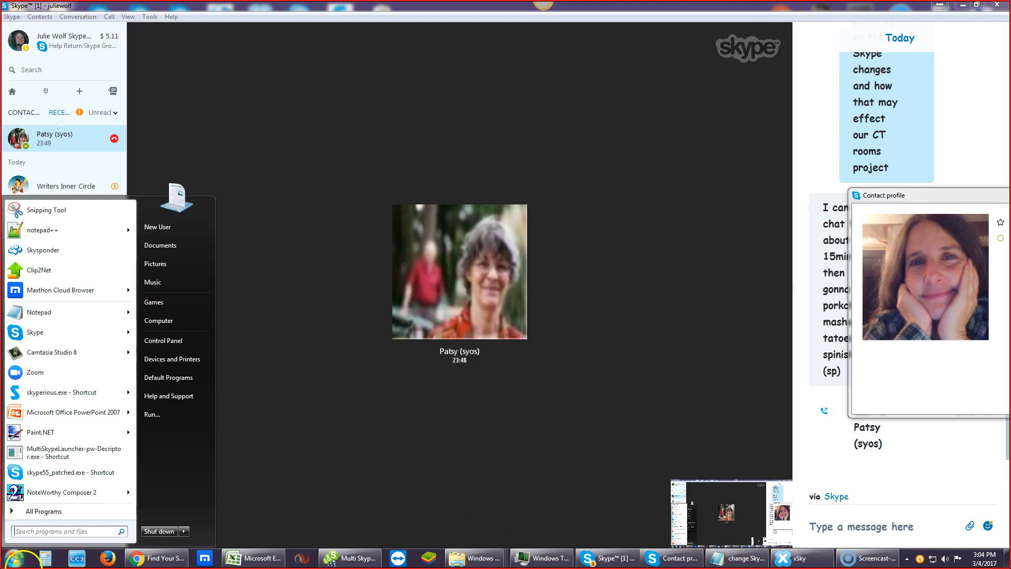
mouse_move(159, 321)
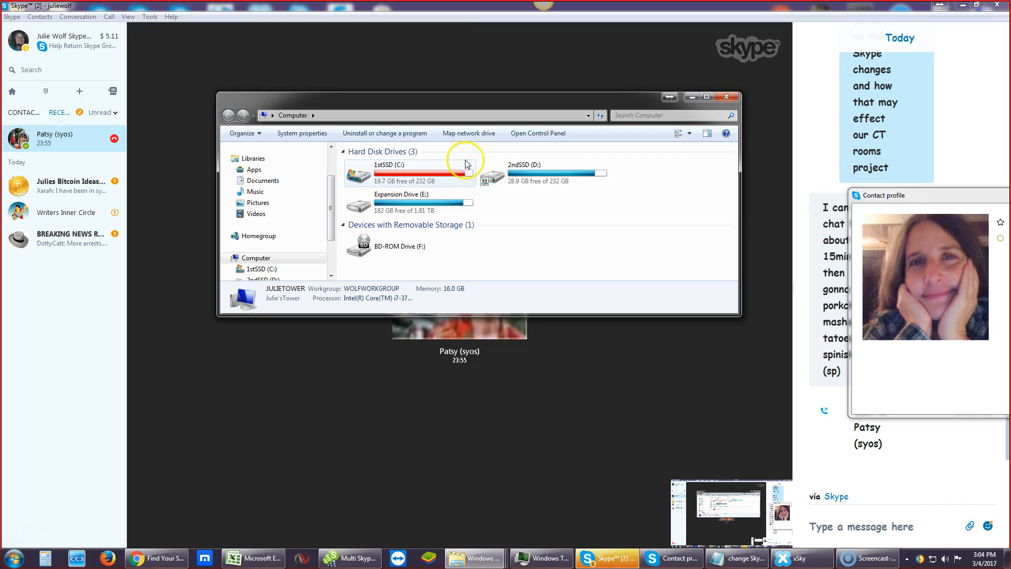
Step: Open 1stSSD (C:), then Program Files (x86), and scroll down to the Skype folder
double_click(387, 174)
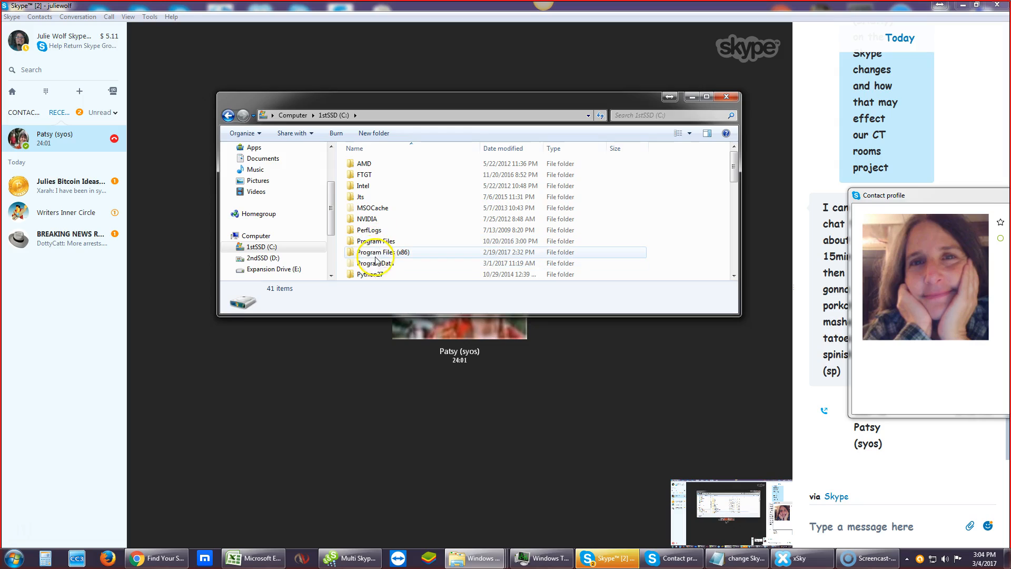
mouse_move(376, 252)
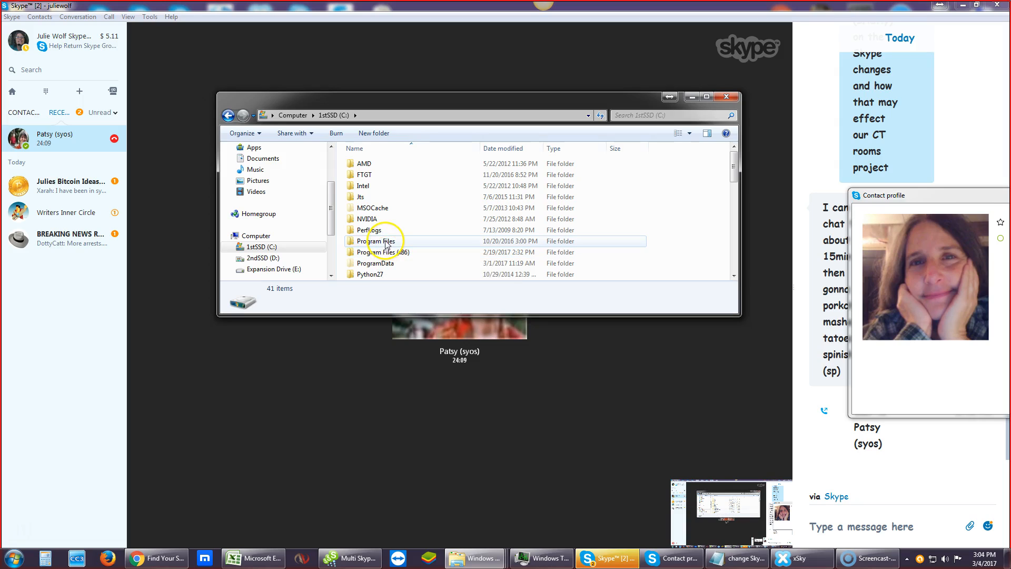
double_click(377, 241)
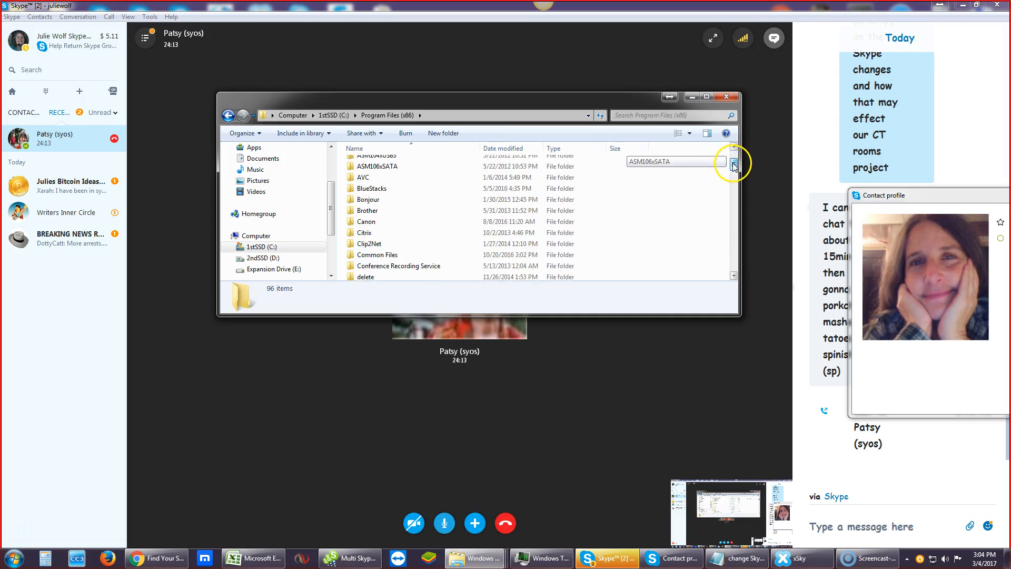
scroll("down", 3)
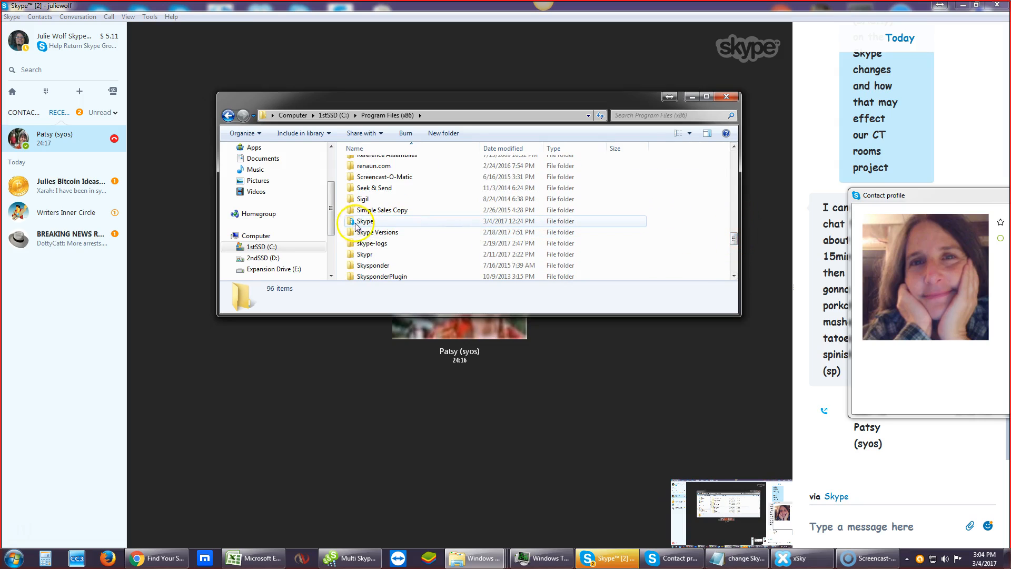
mouse_move(364, 221)
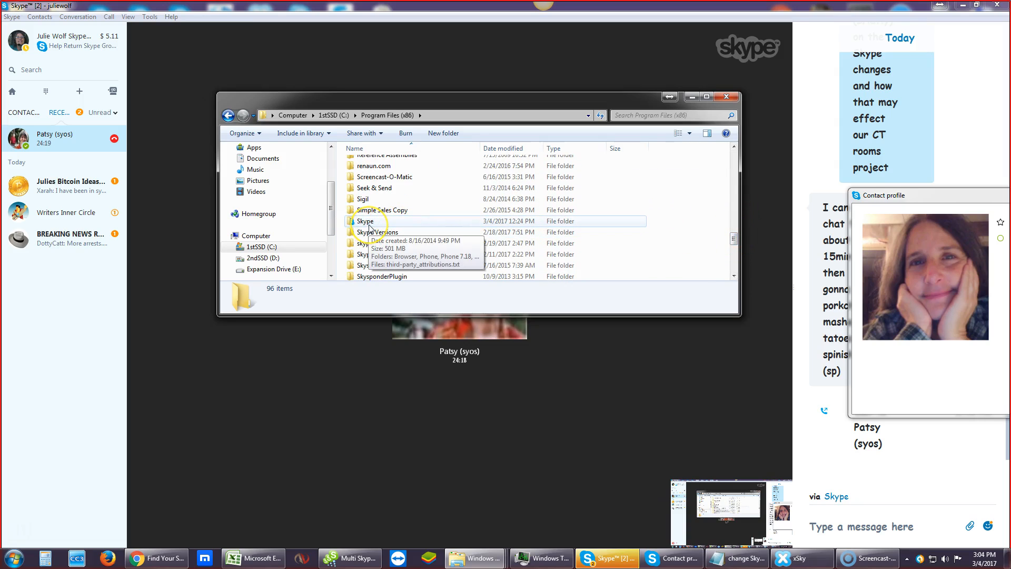
Step: Open the Skype folder, look inside Phone7.30, then return to the Skype folder
double_click(364, 221)
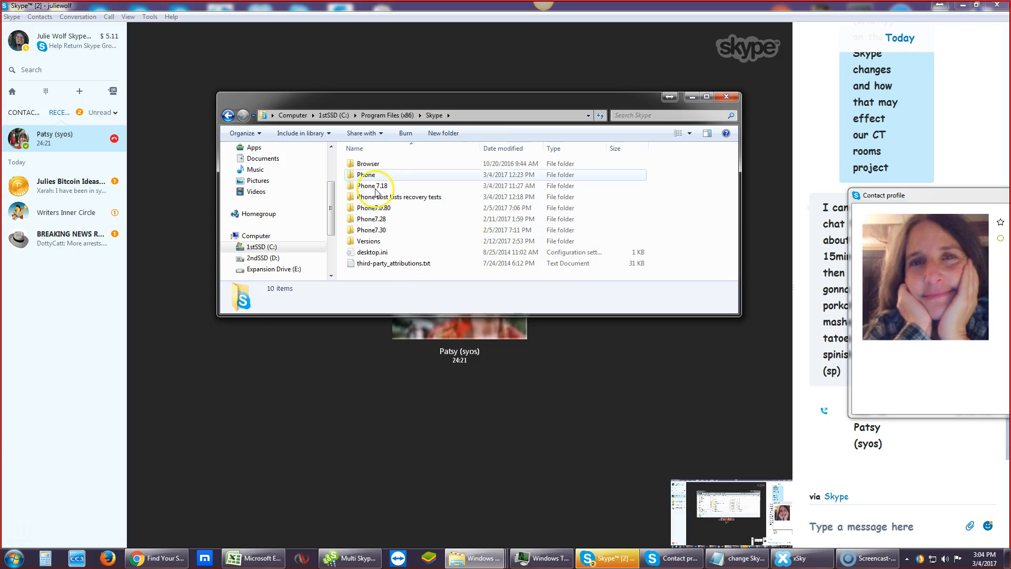
mouse_move(367, 175)
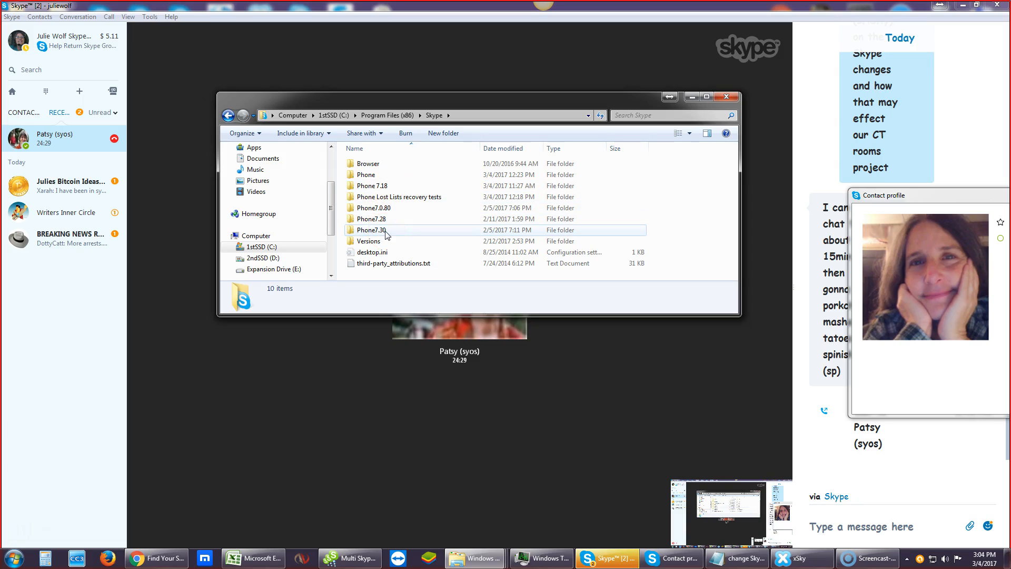
double_click(371, 230)
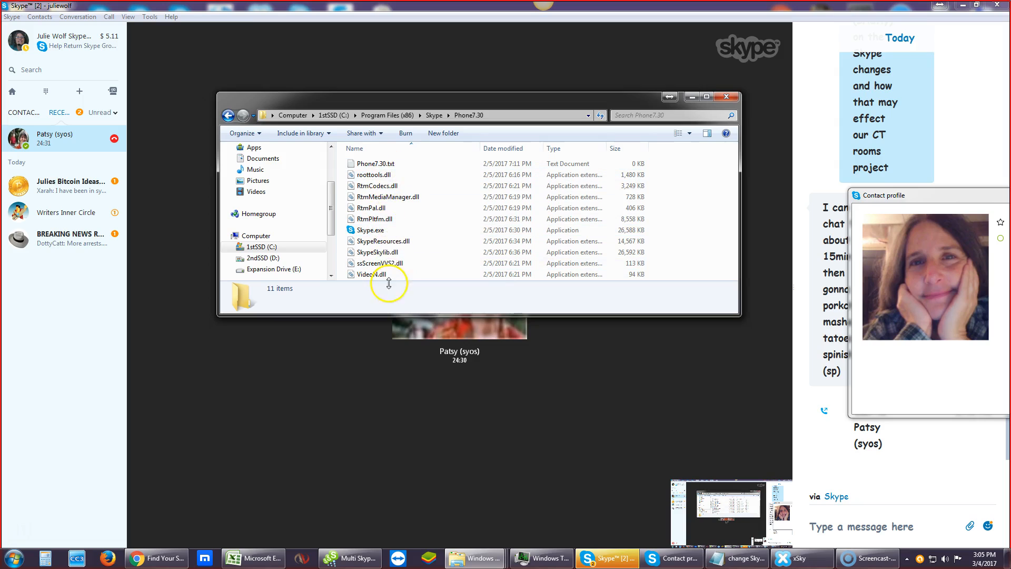
mouse_move(371, 230)
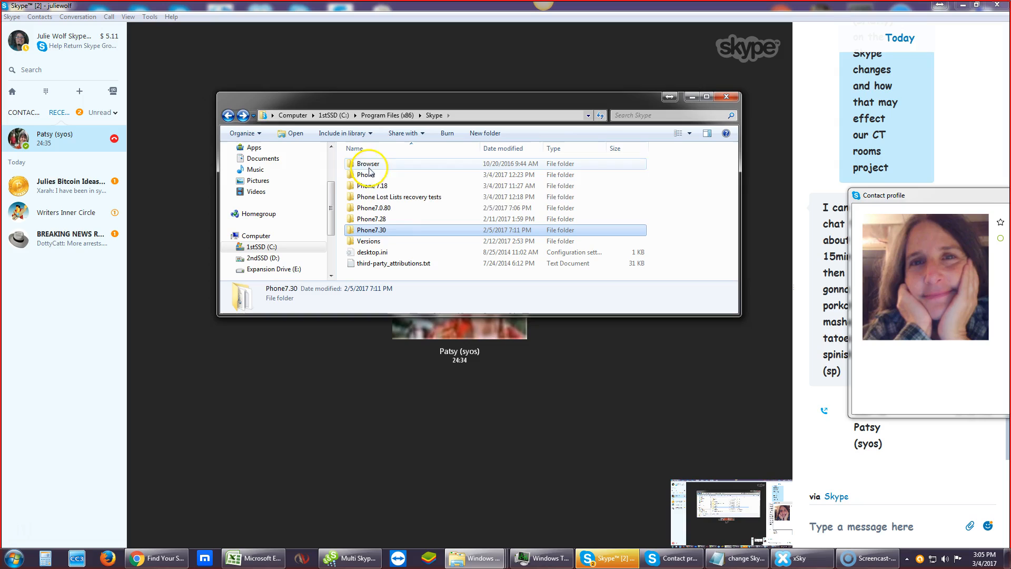
double_click(371, 229)
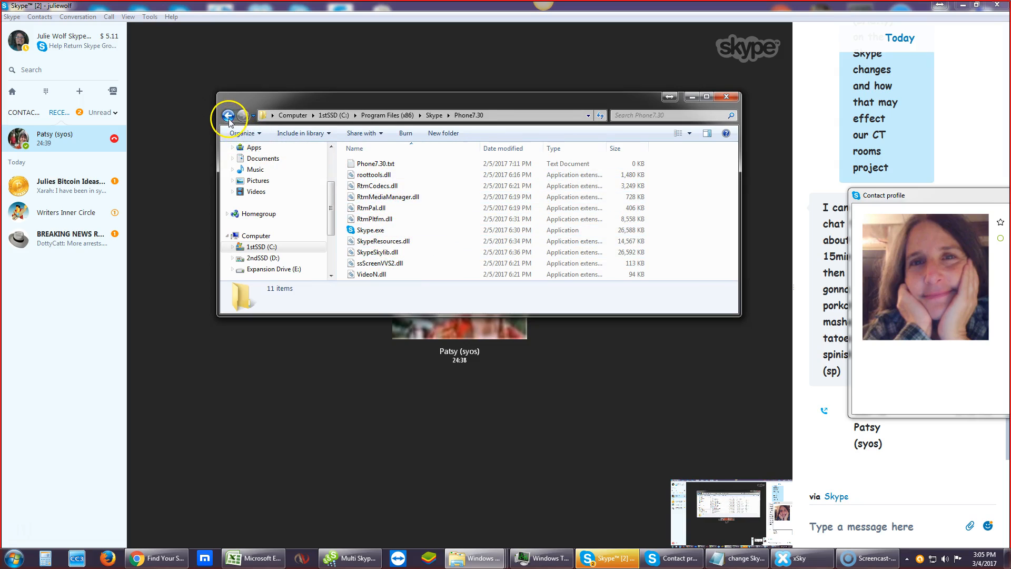
left_click(228, 115)
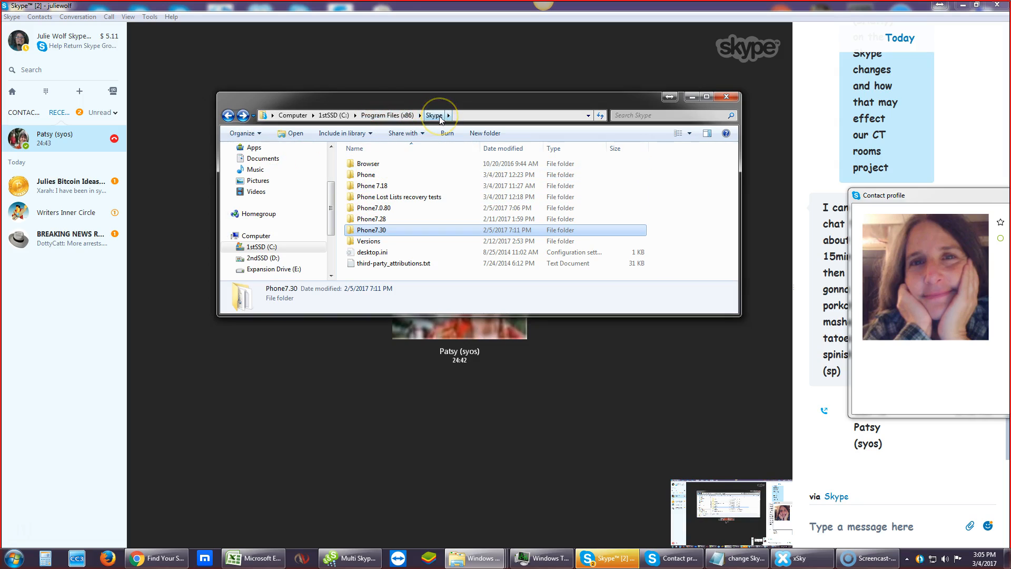
mouse_move(366, 175)
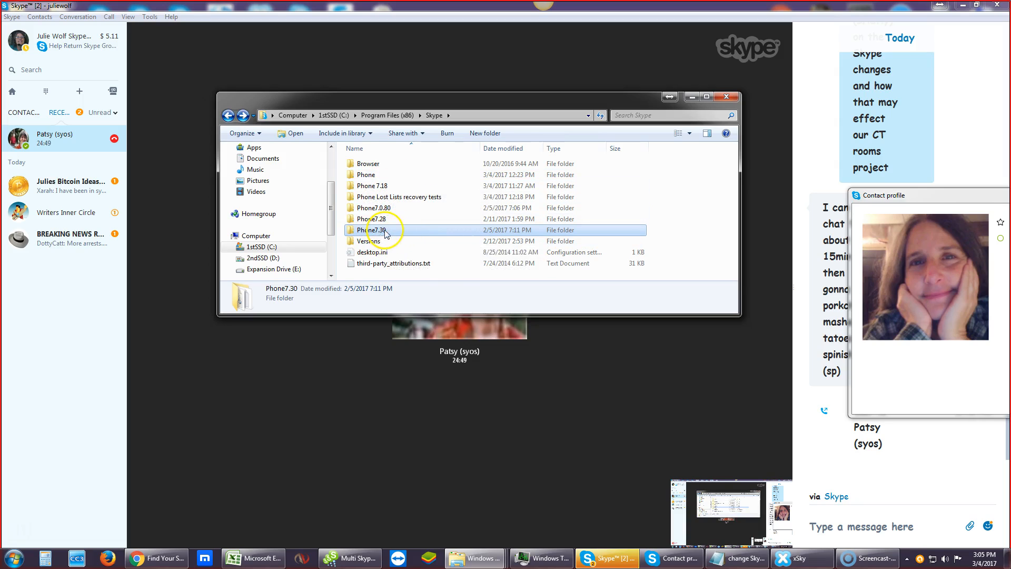
mouse_move(414, 299)
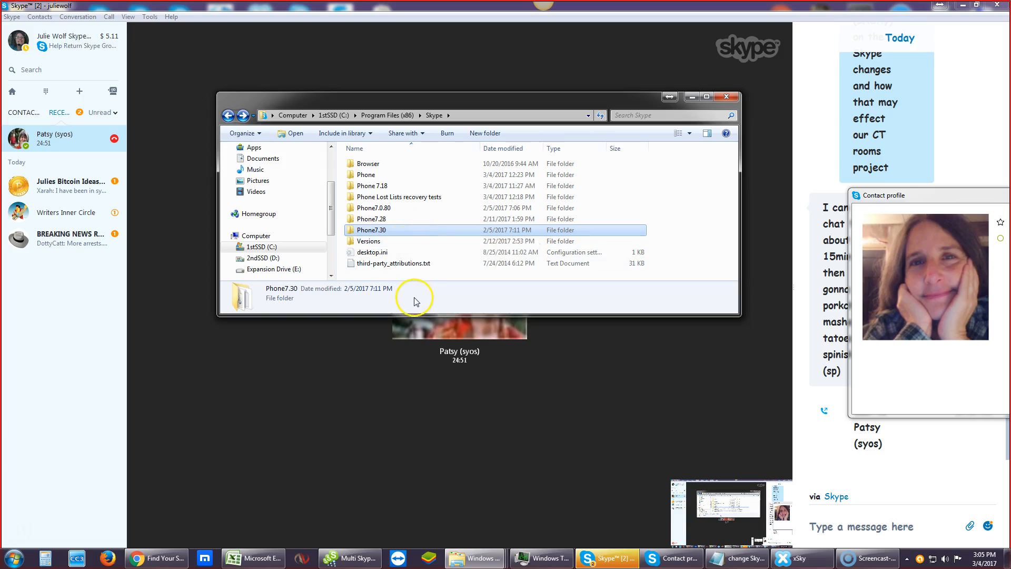
mouse_move(457, 271)
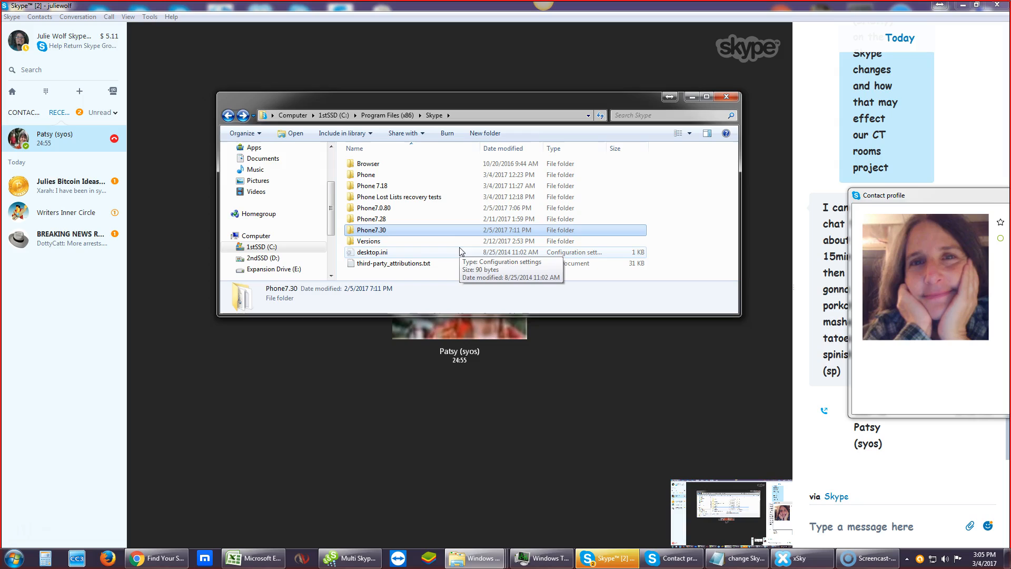
mouse_move(387, 186)
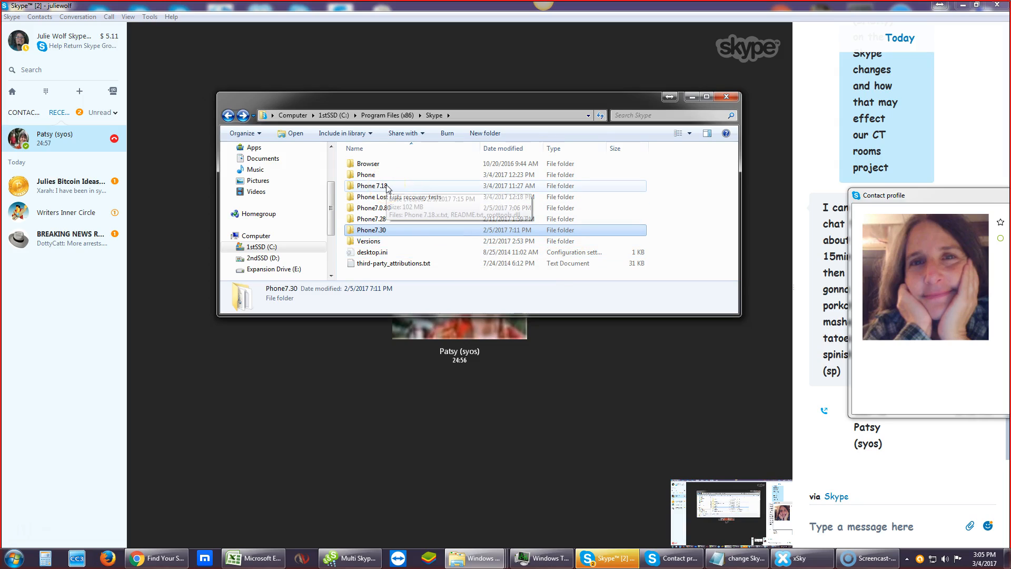
mouse_move(373, 186)
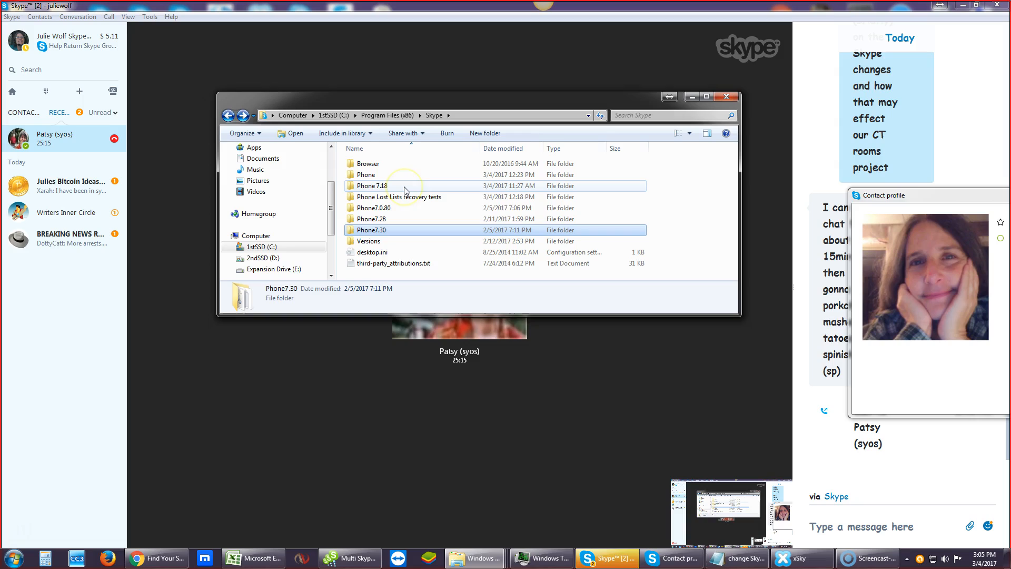
mouse_move(405, 189)
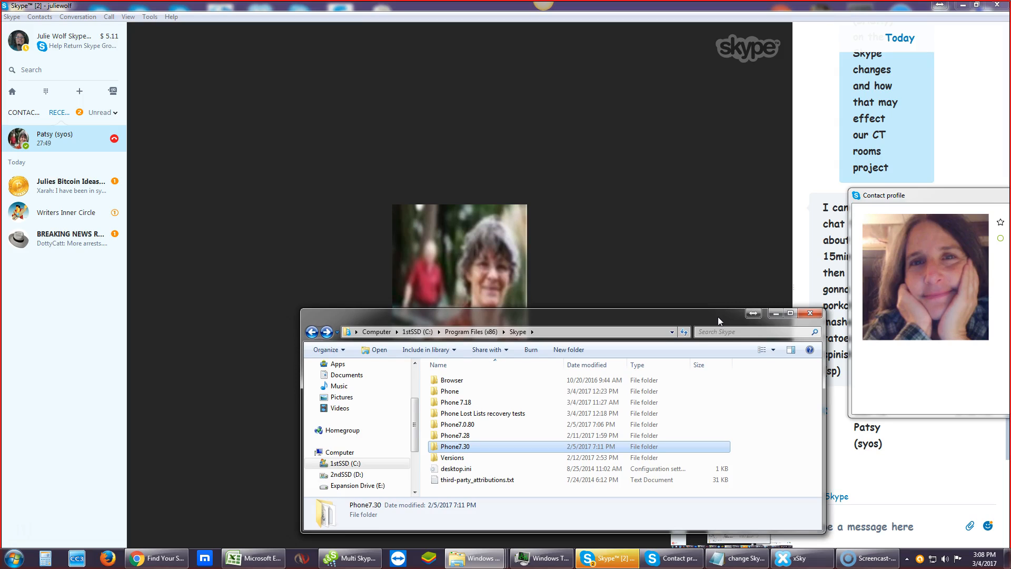
mouse_move(721, 311)
type("m")
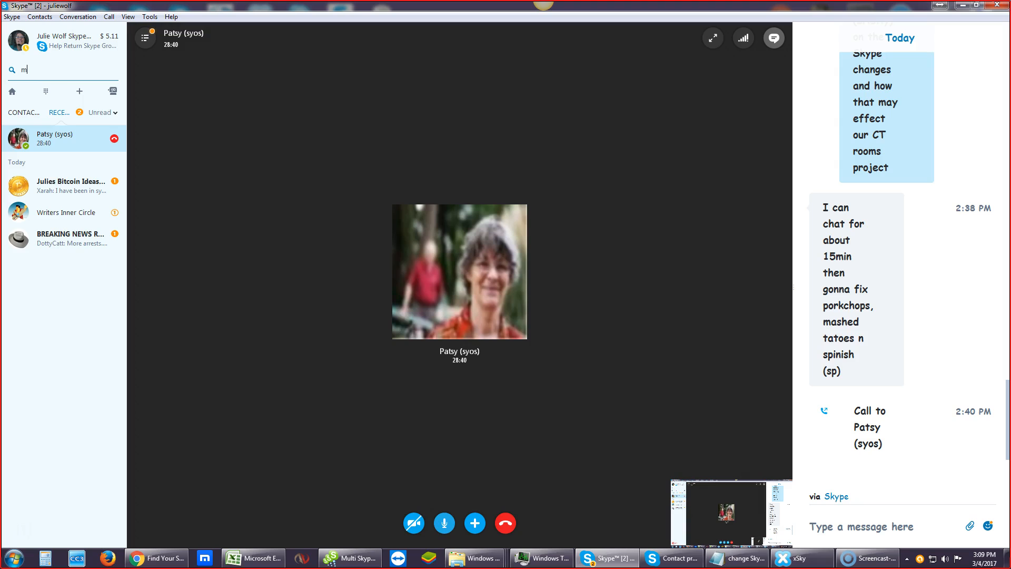
Step: Search Skype for 'blogger mastermind' and open the Blogger Mastermind group chat
type("astermind")
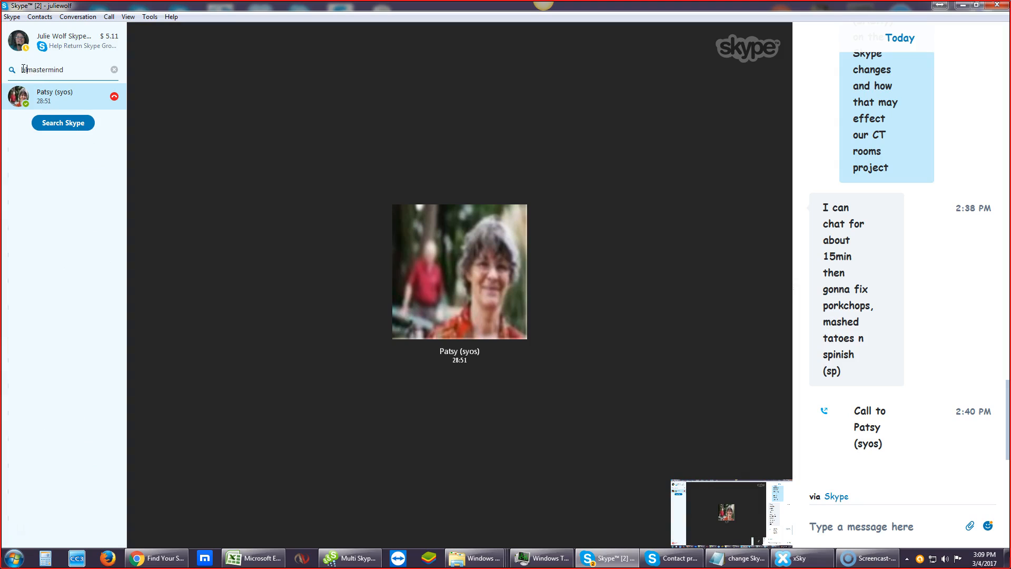
type("blogger")
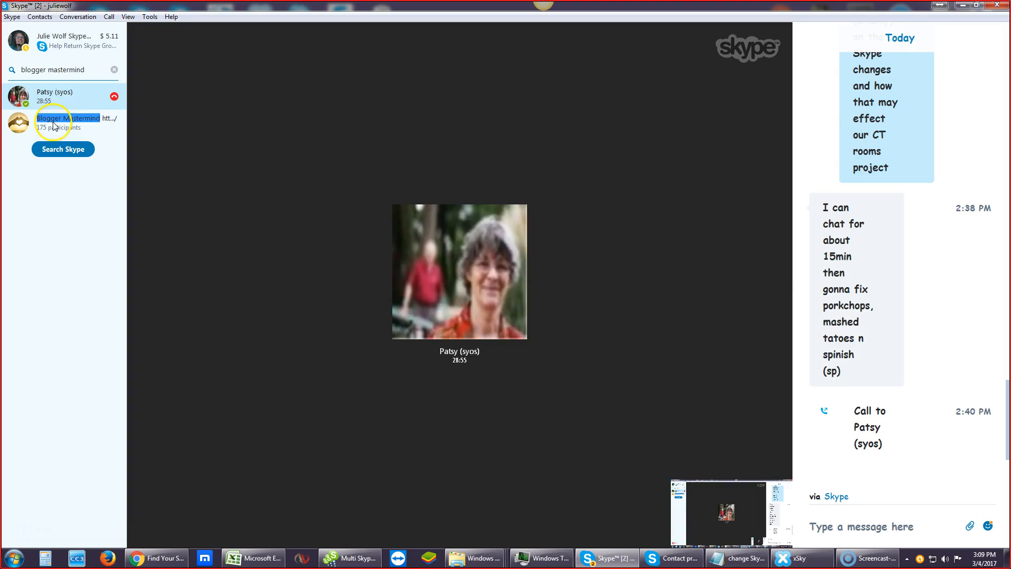
left_click(68, 118)
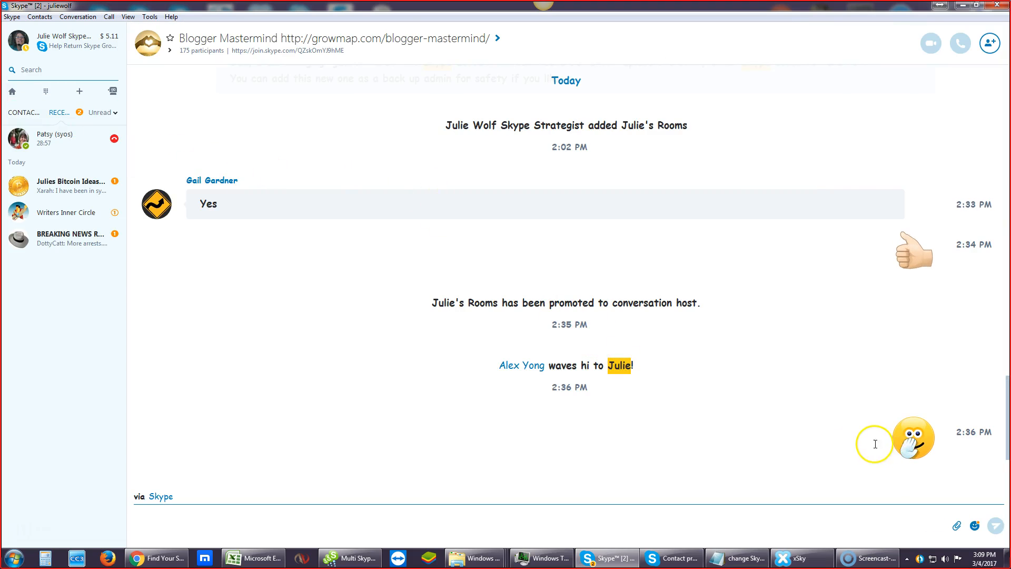
mouse_move(997, 400)
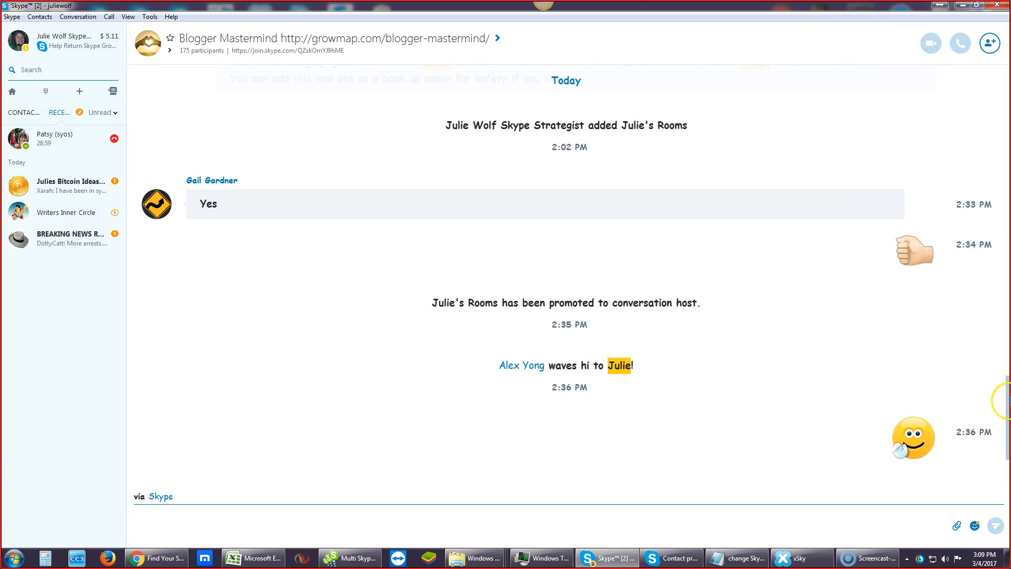
Step: Scroll through the Blogger Mastermind chat history, then return to the call with Patsy
scroll("up", 3)
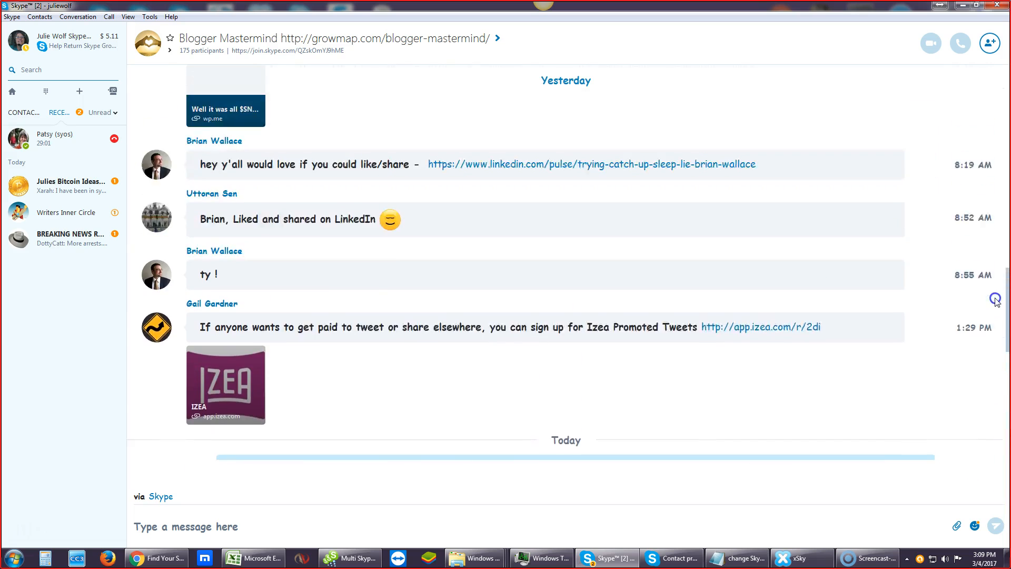
scroll("up", 3)
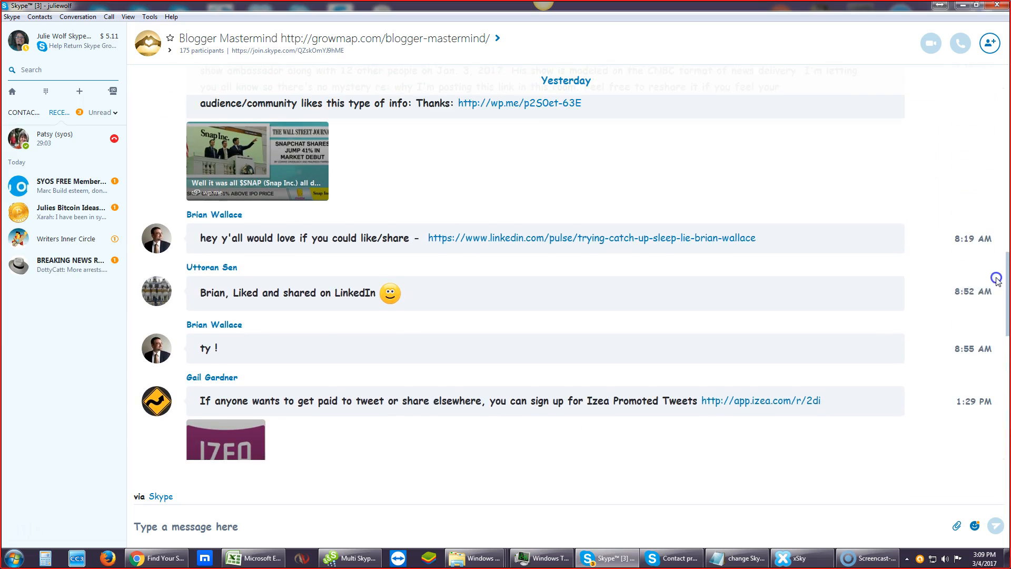
scroll("up", 3)
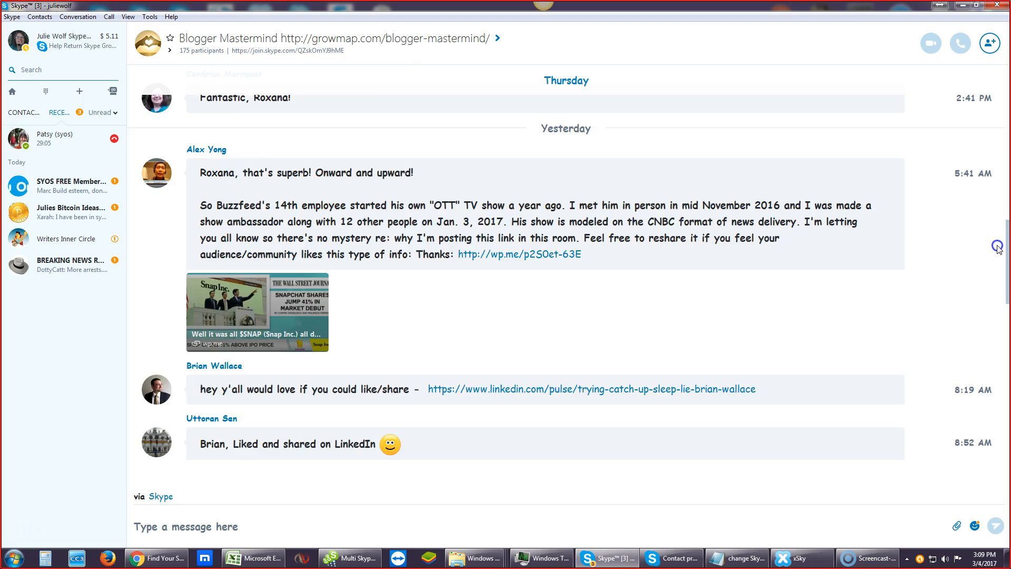
scroll("down", 3)
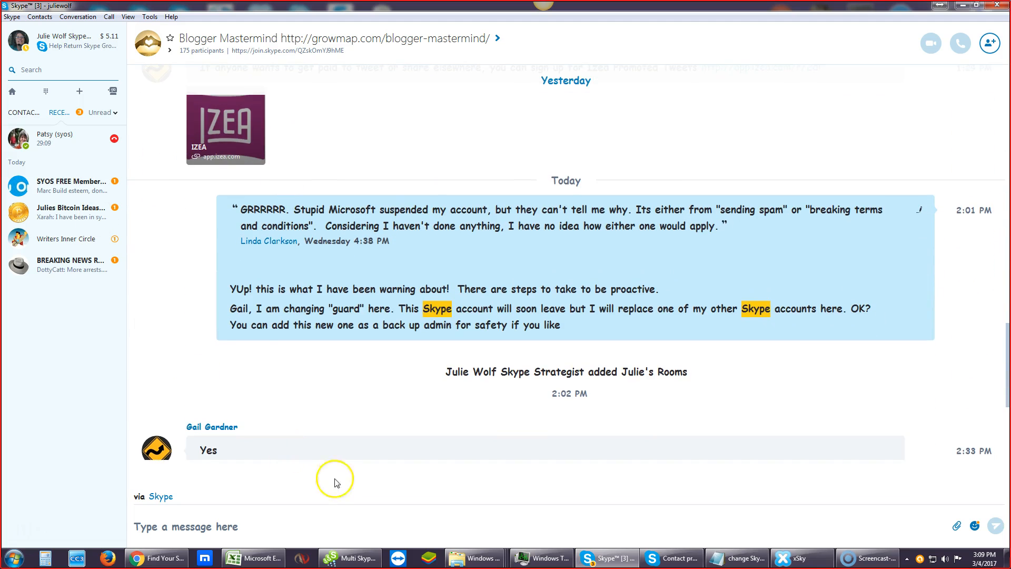
mouse_move(675, 557)
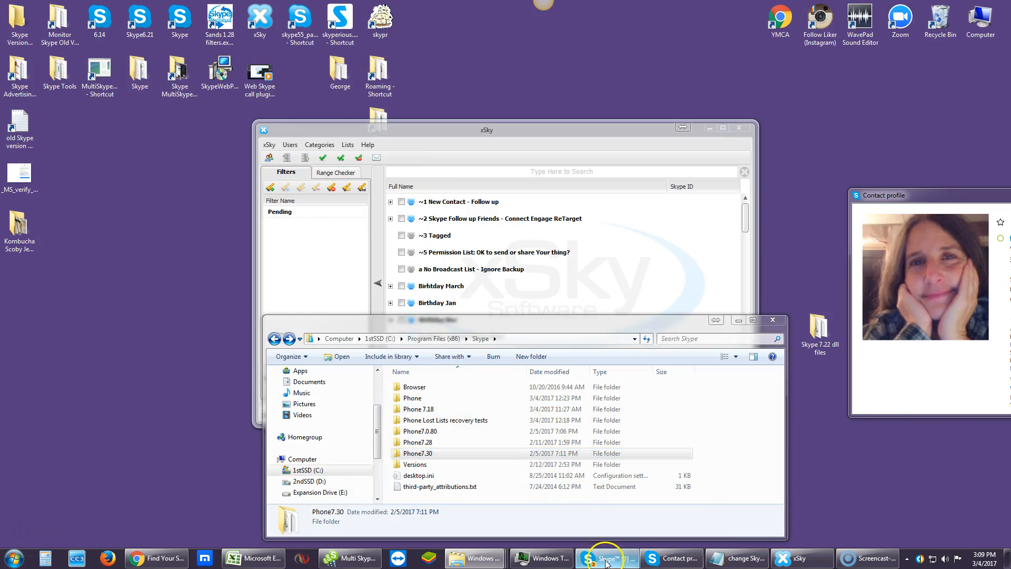
left_click(605, 558)
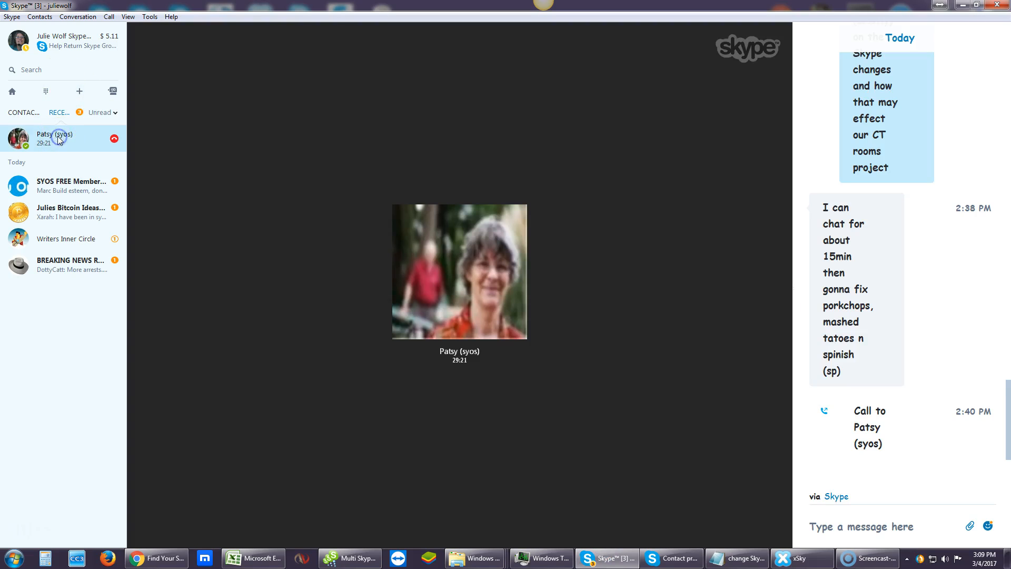
Step: Share the screen with Patsy (syos) from the call's + options and return to the call
left_click(475, 523)
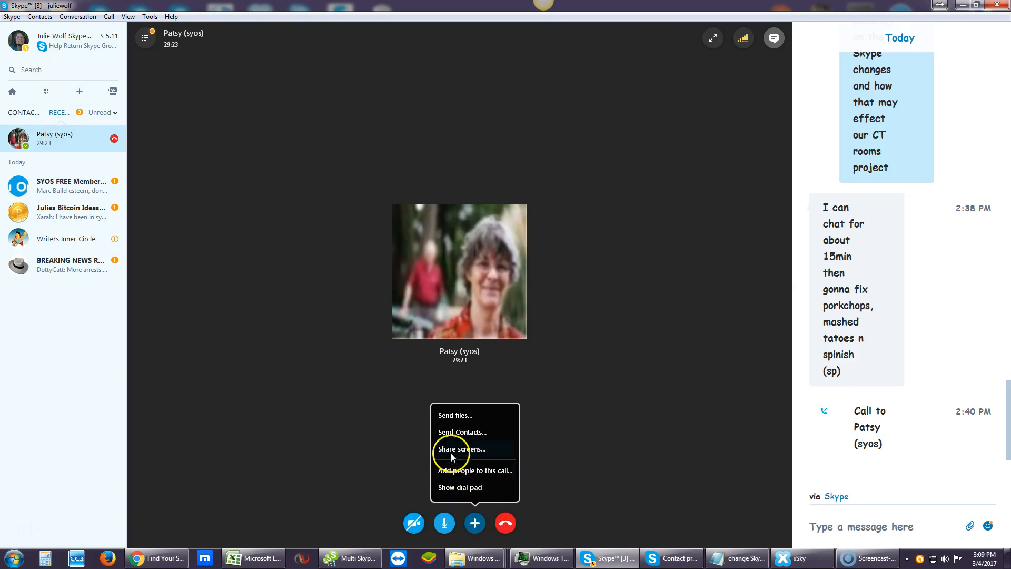
left_click(461, 449)
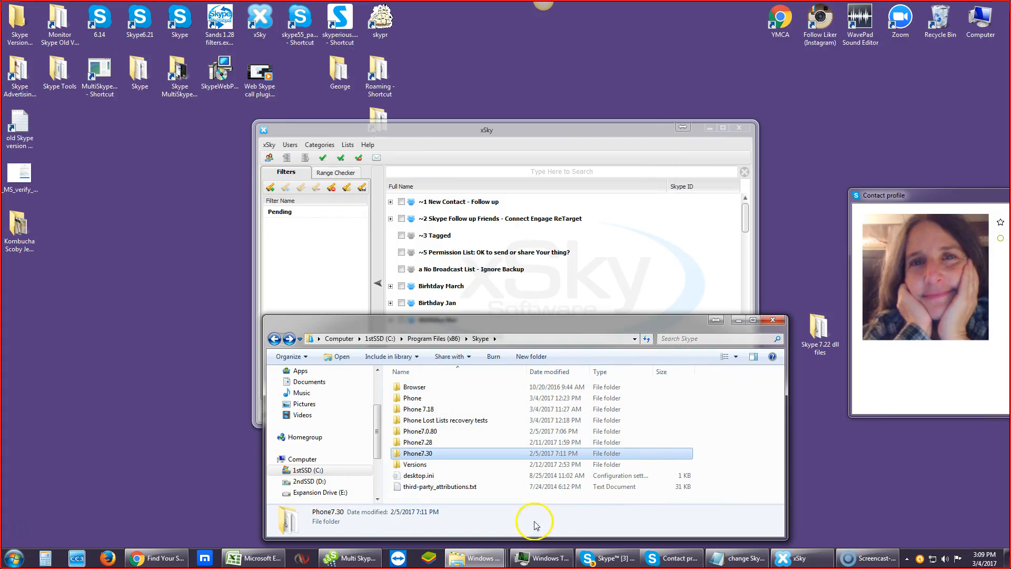
mouse_move(451, 303)
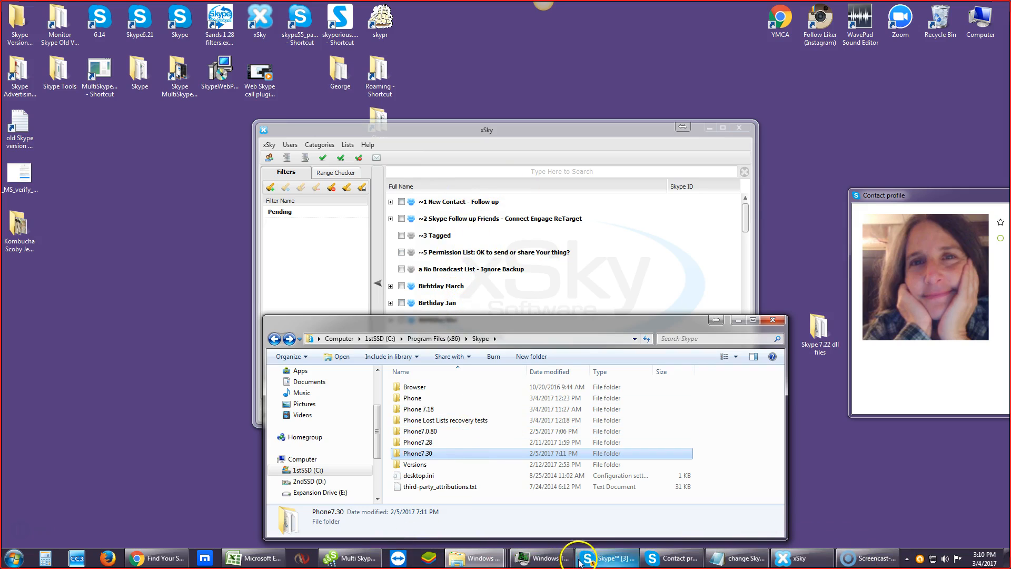
left_click(609, 558)
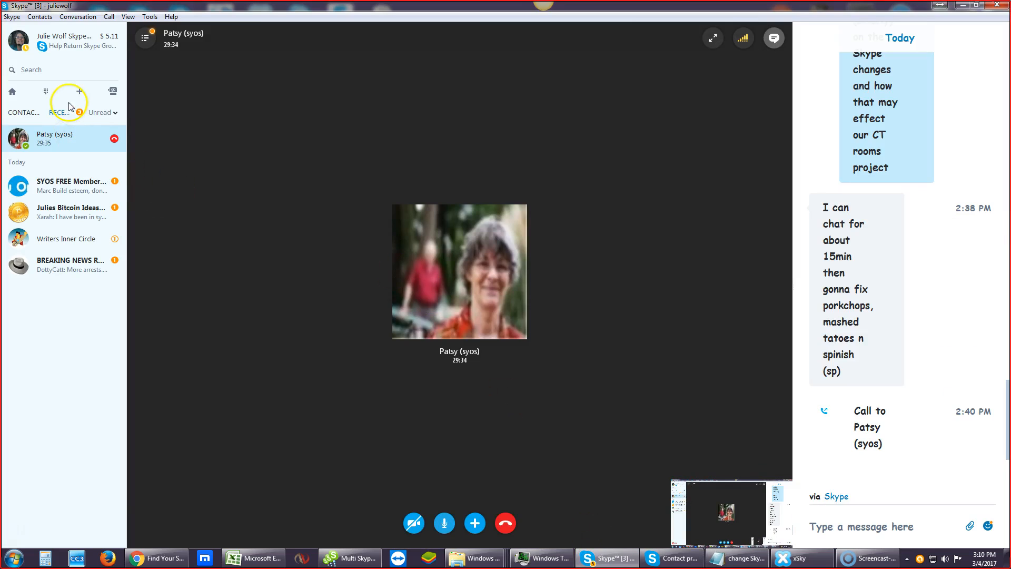
left_click(49, 69)
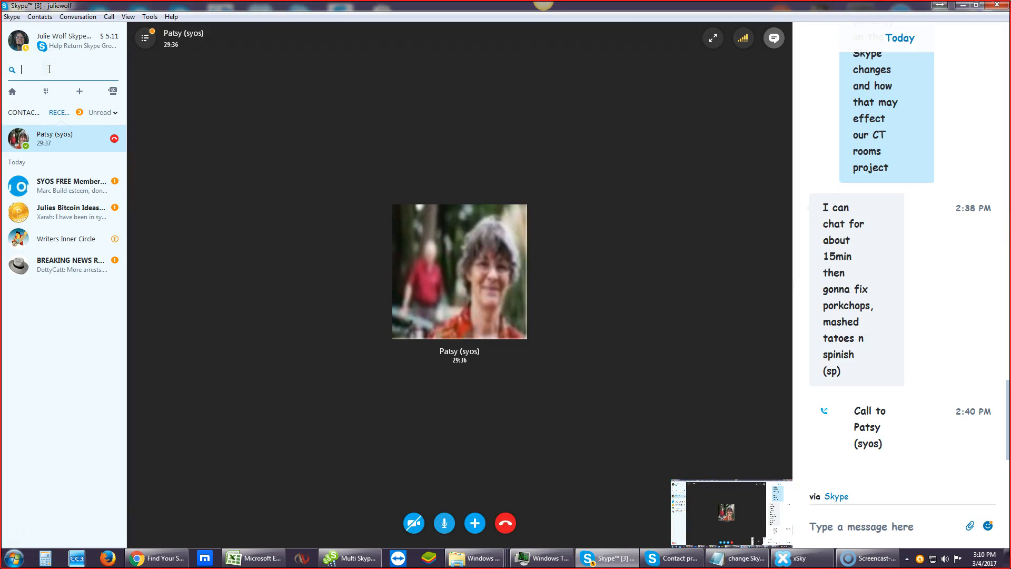
type("blogger")
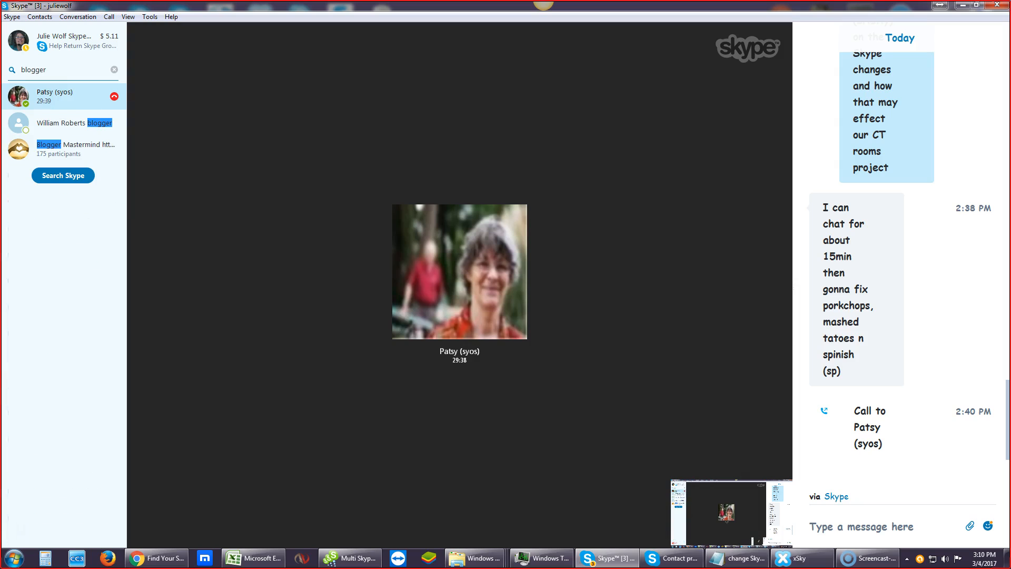
left_click(76, 148)
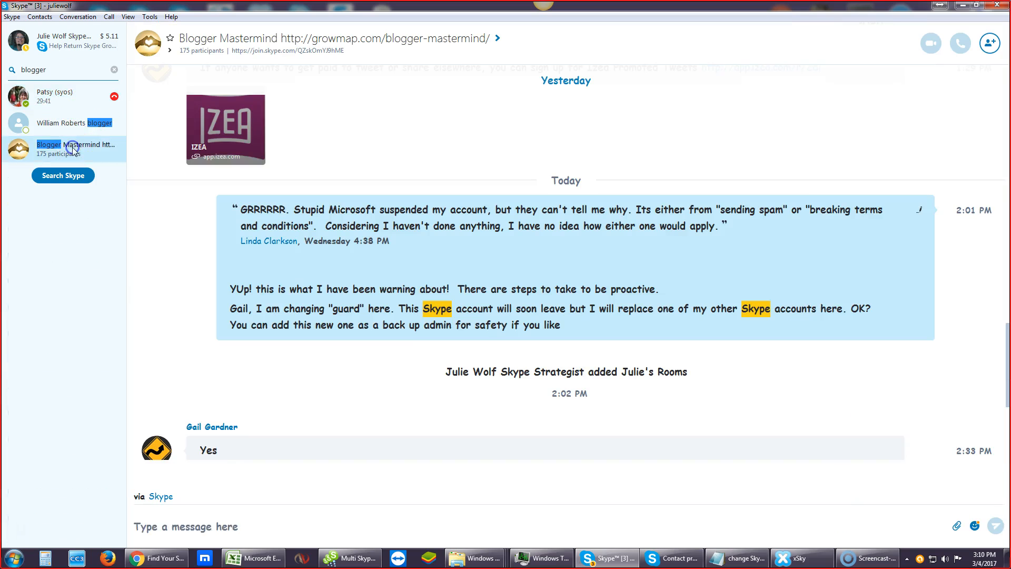
left_click(115, 70)
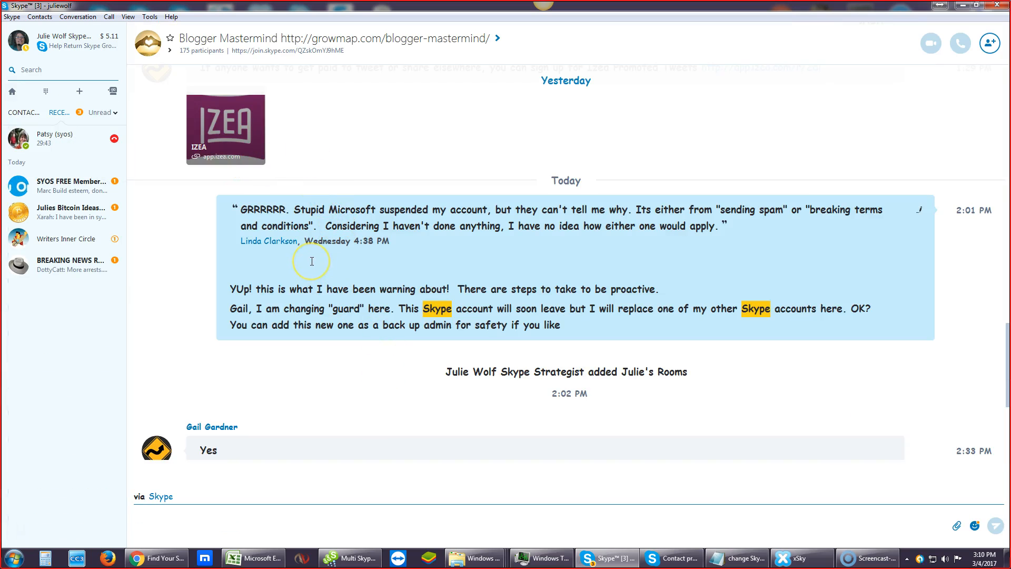
mouse_move(347, 272)
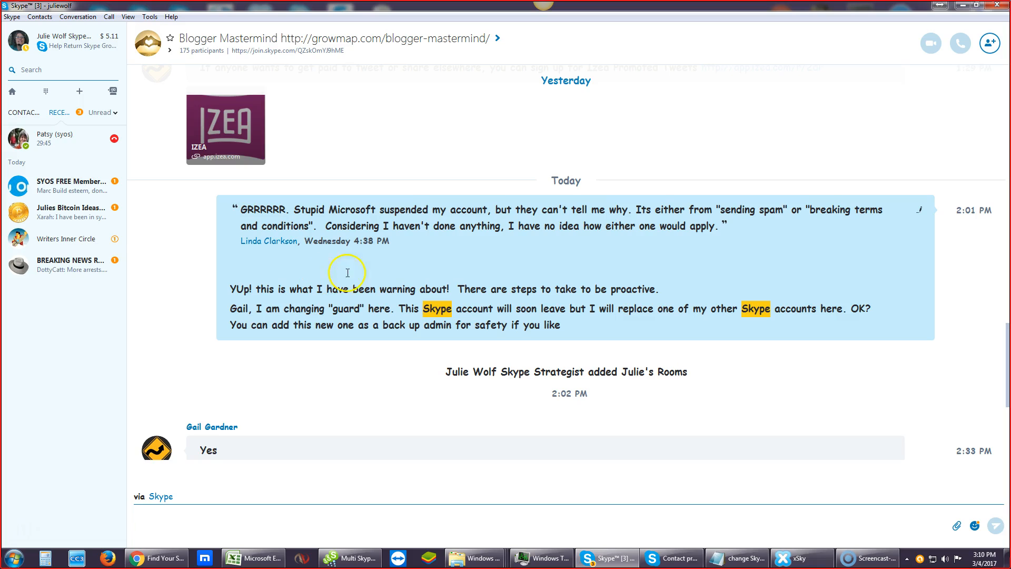
mouse_move(378, 273)
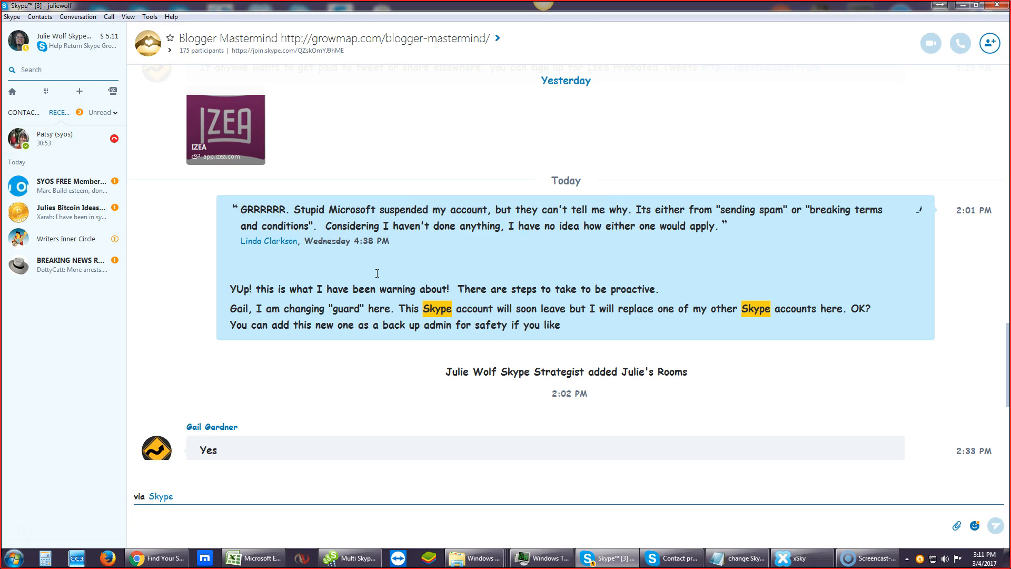
mouse_move(630, 269)
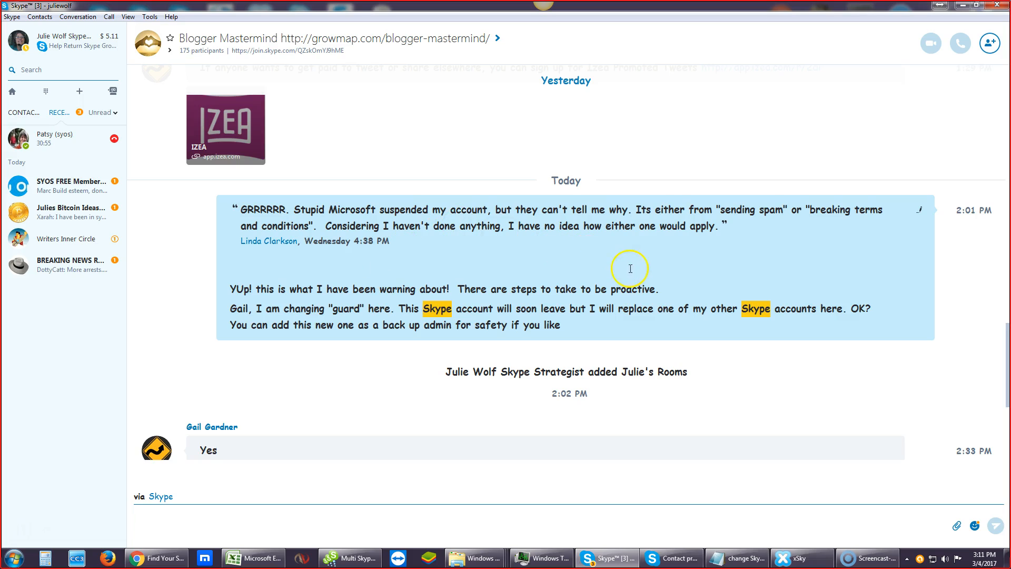
mouse_move(558, 525)
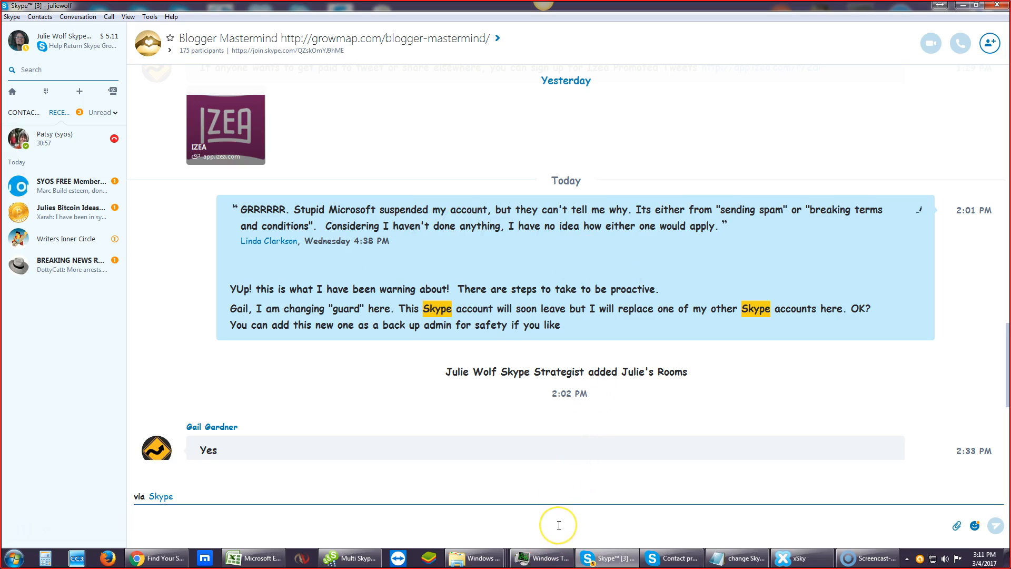
left_click(558, 525)
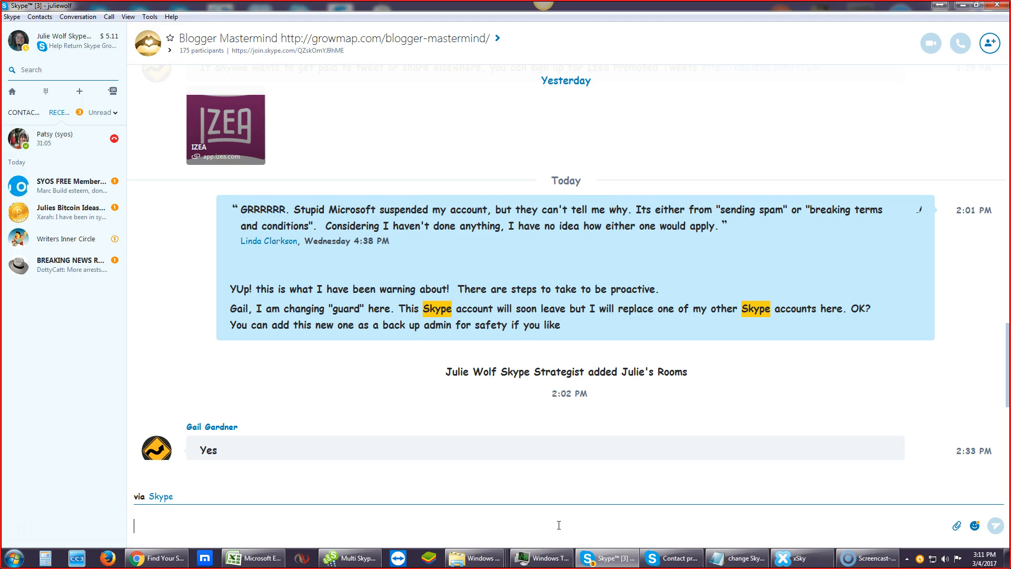
mouse_move(184, 89)
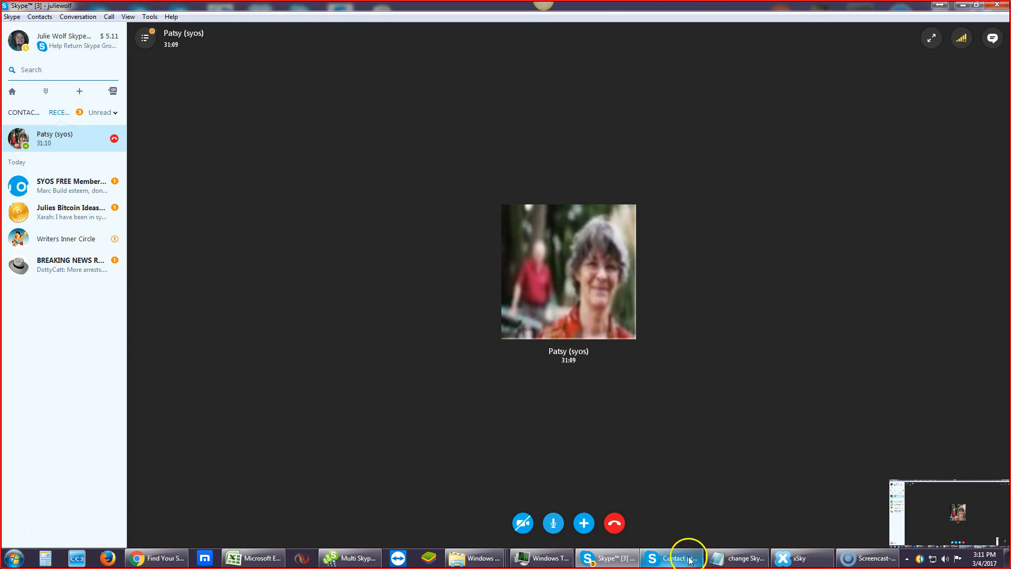
left_click(681, 558)
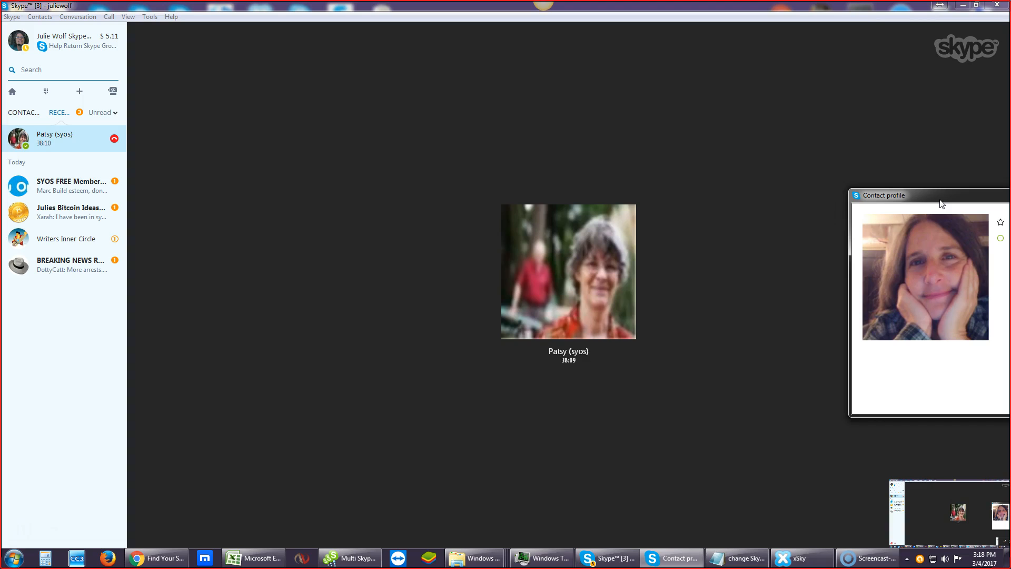
mouse_move(838, 195)
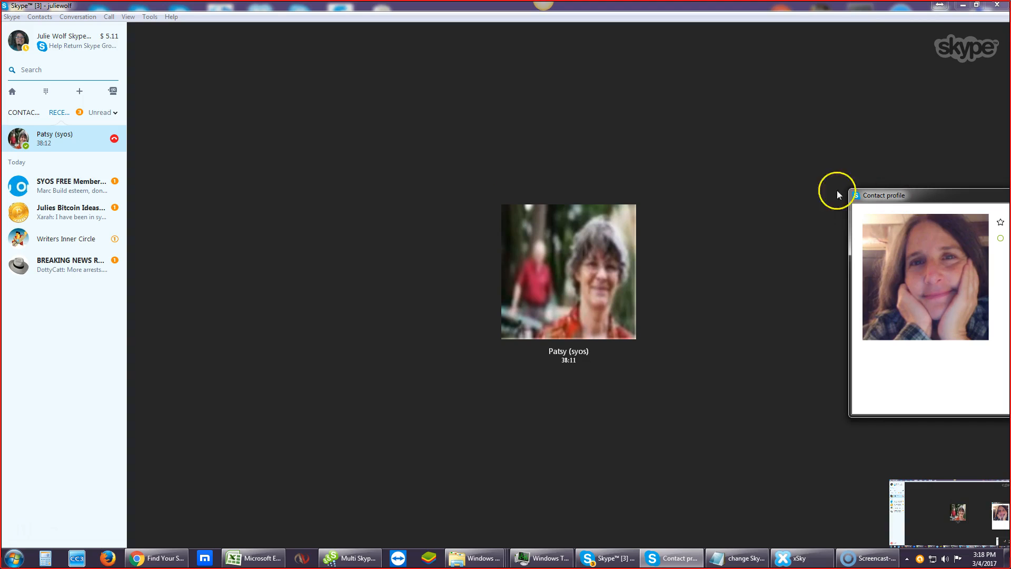